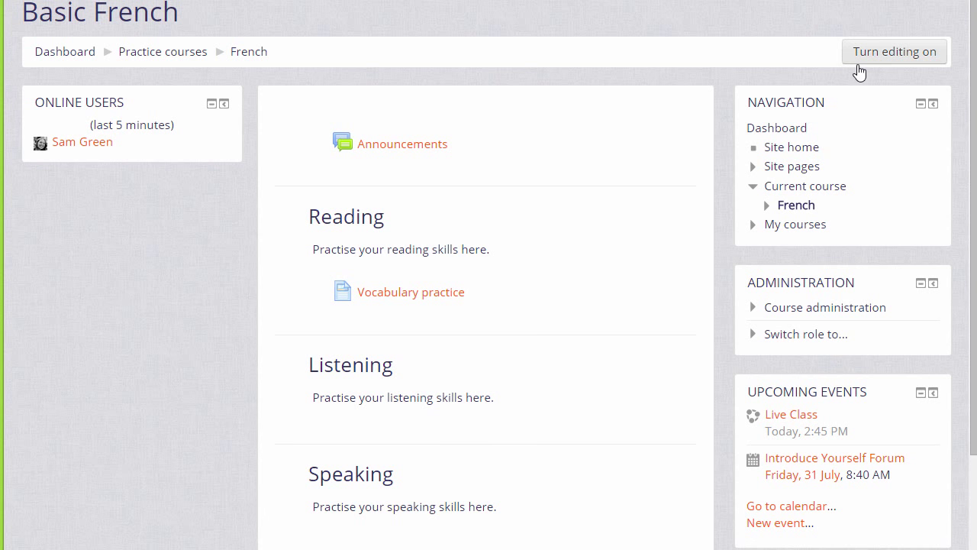
pyautogui.moveTo(895, 52)
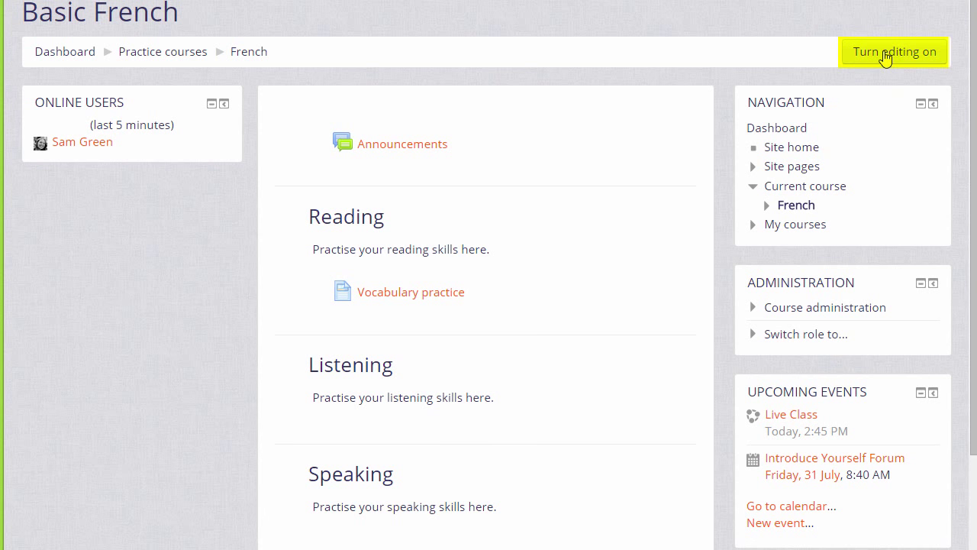
pyautogui.moveTo(858, 293)
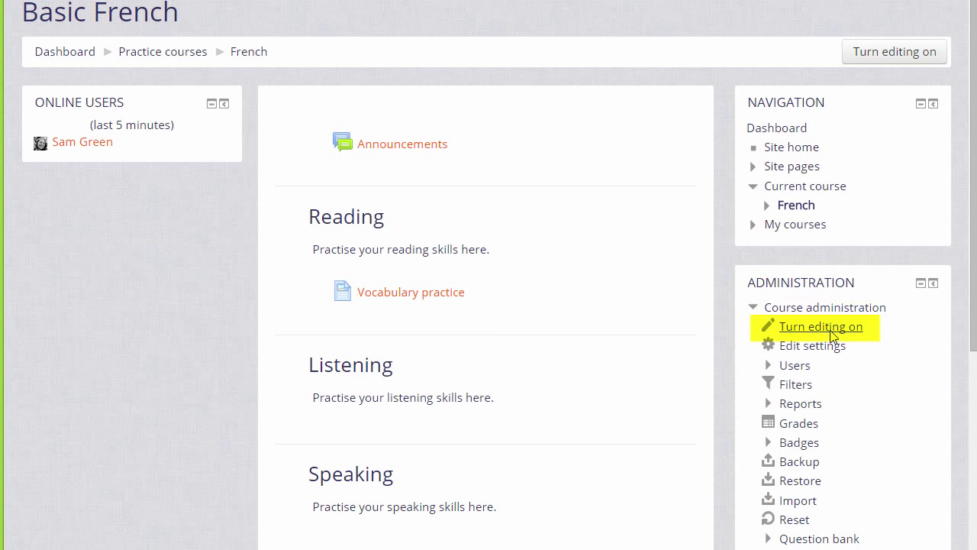
# Turn editing on for the Basic French course and reach the Add a block dropdown
pyautogui.click(820, 327)
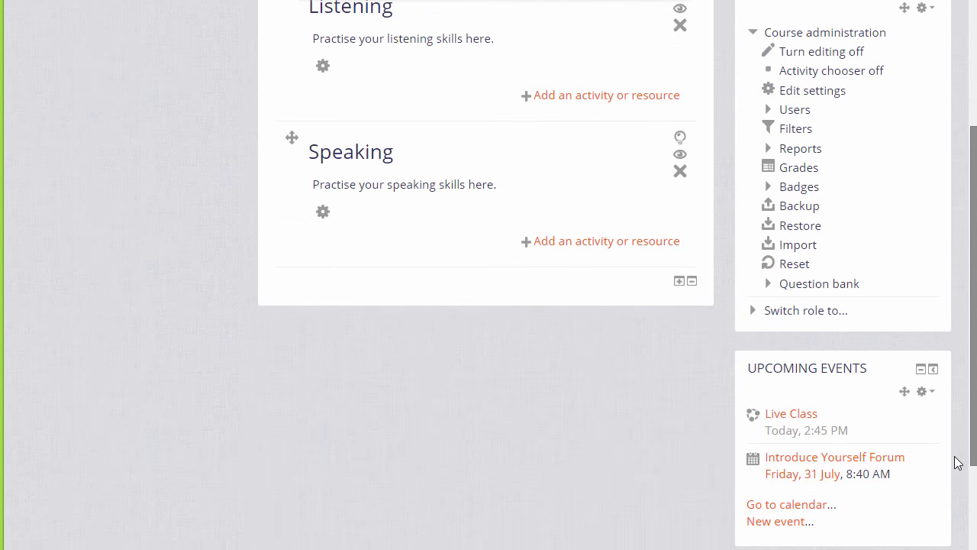
pyautogui.scroll(-3)
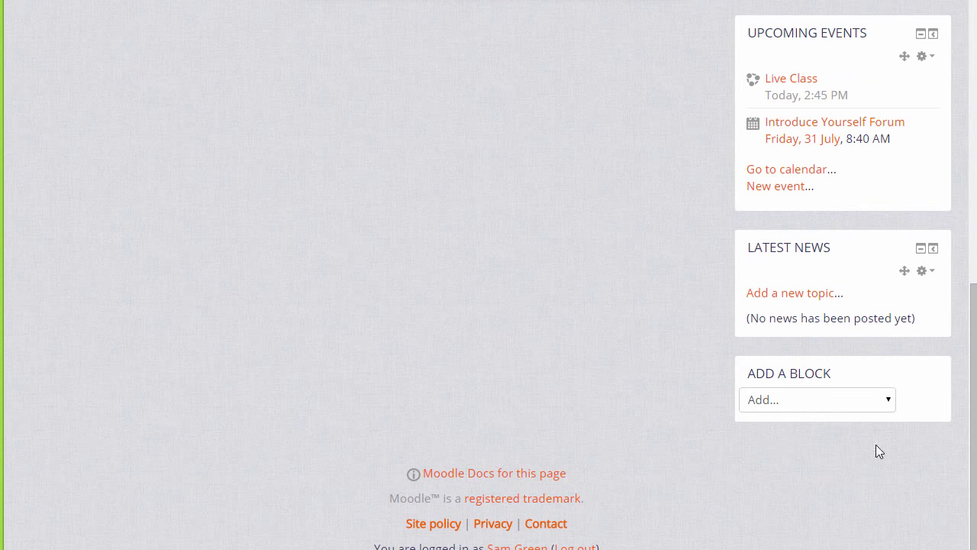
pyautogui.click(817, 400)
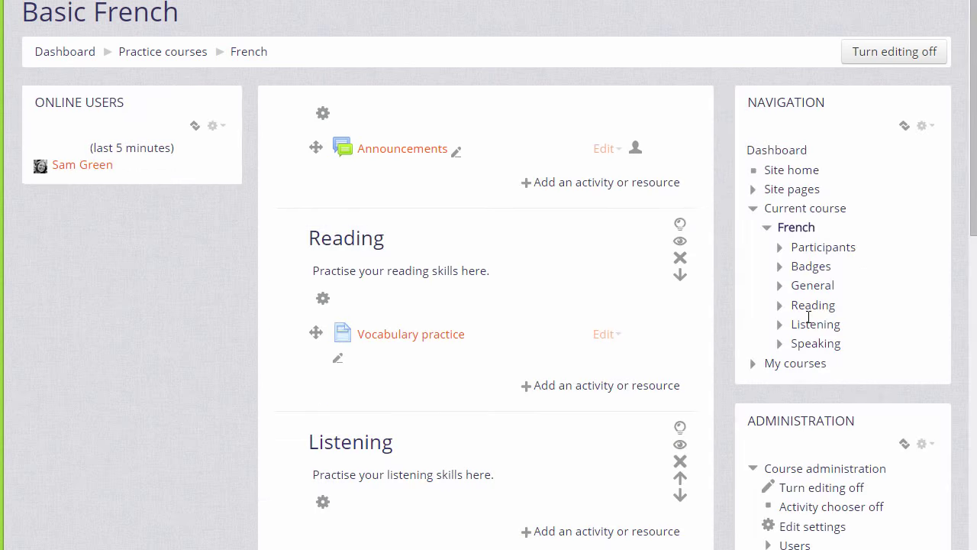
# Open the message conversation with Mary Cooch from the new Messages block
pyautogui.scroll(-3)
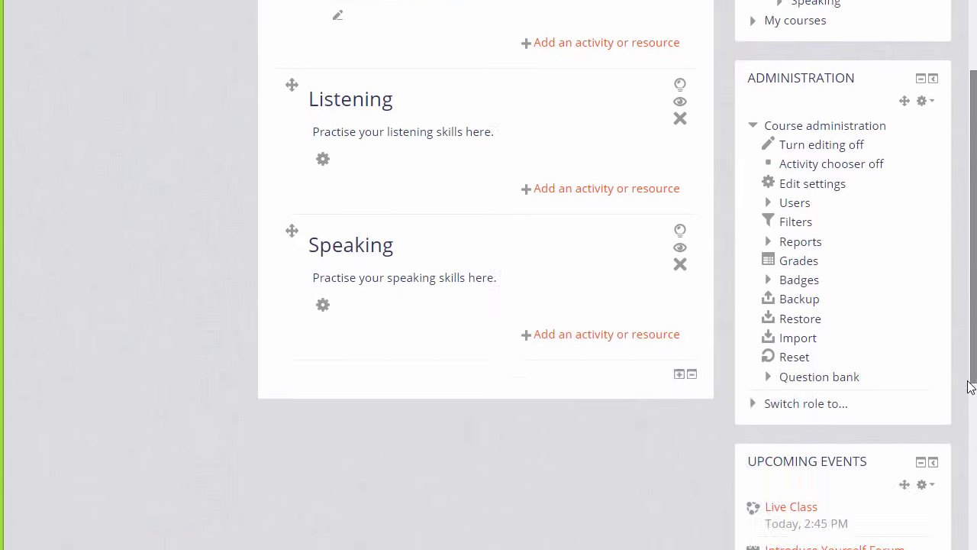
pyautogui.scroll(-3)
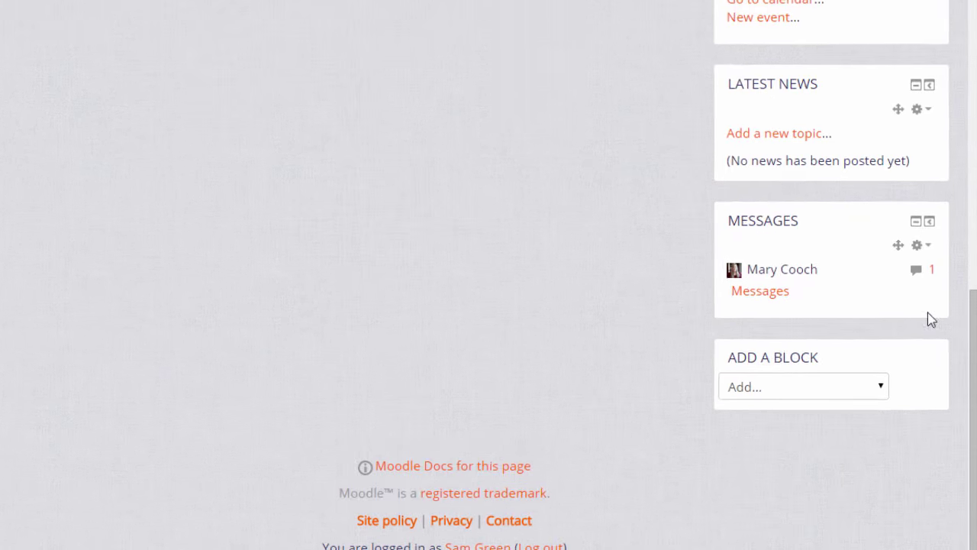
pyautogui.scroll(-3)
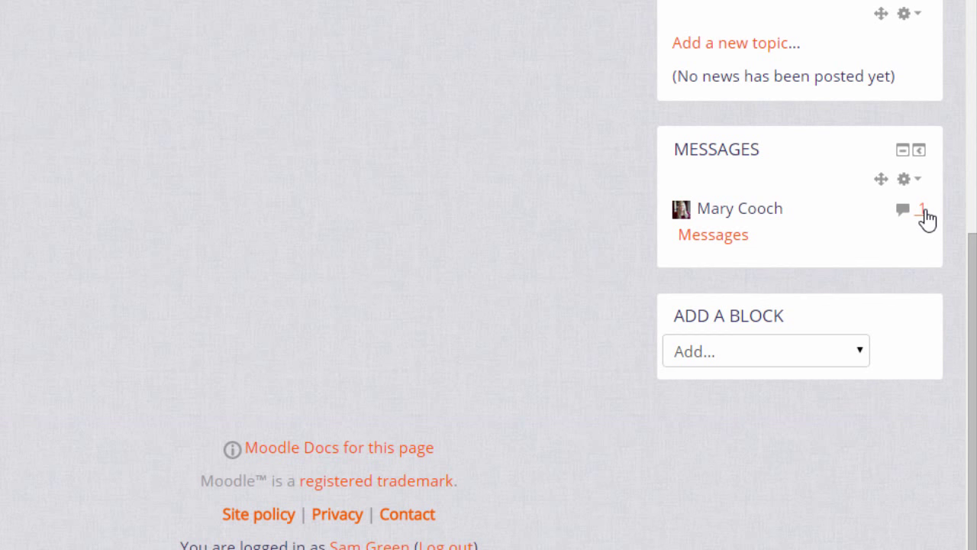
pyautogui.click(922, 209)
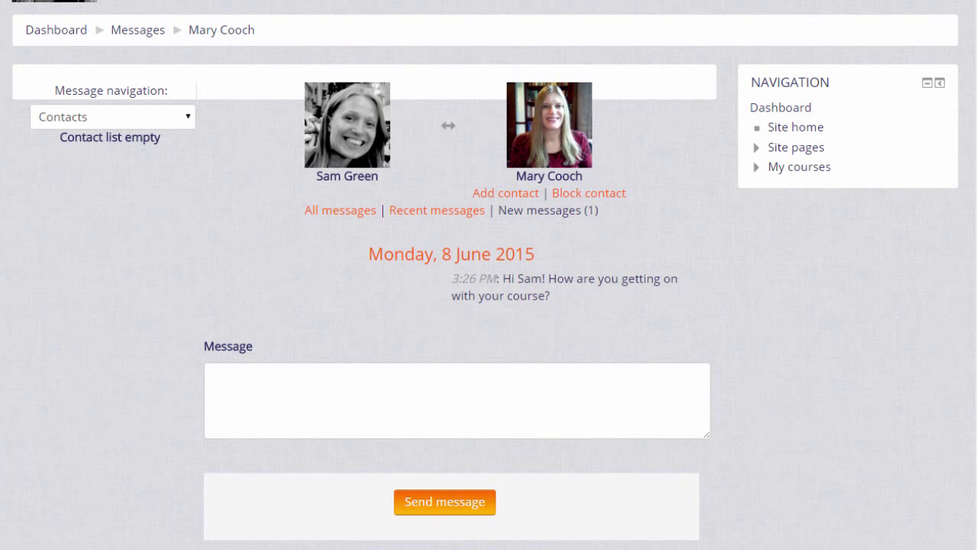